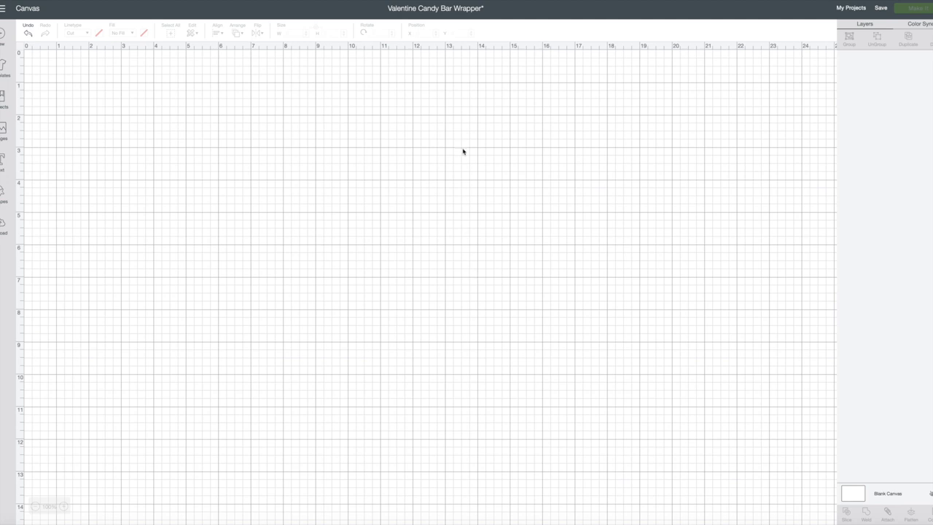
mouse_move(456, 15)
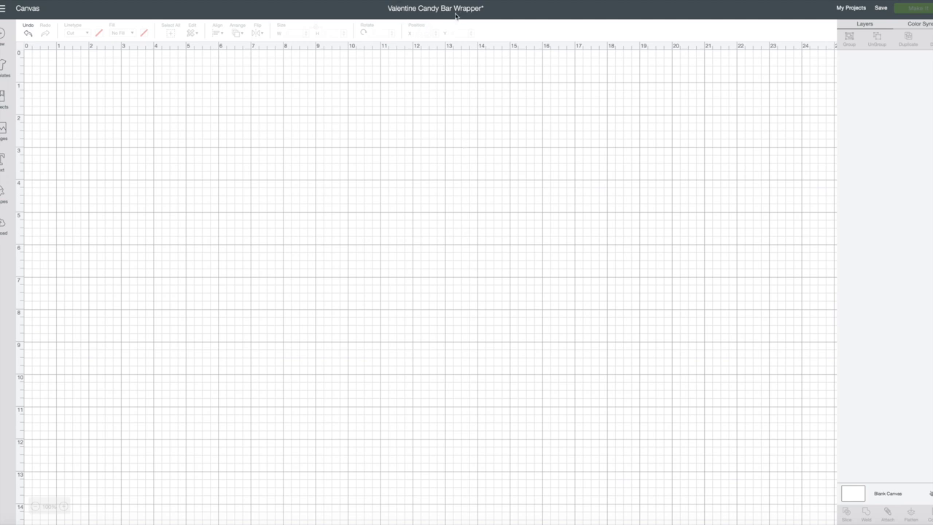
mouse_move(63, 67)
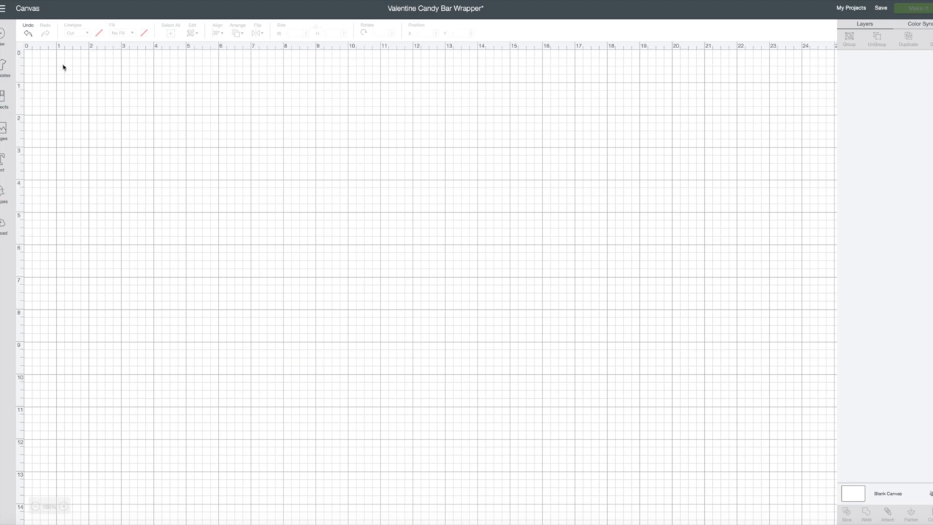
mouse_move(2, 225)
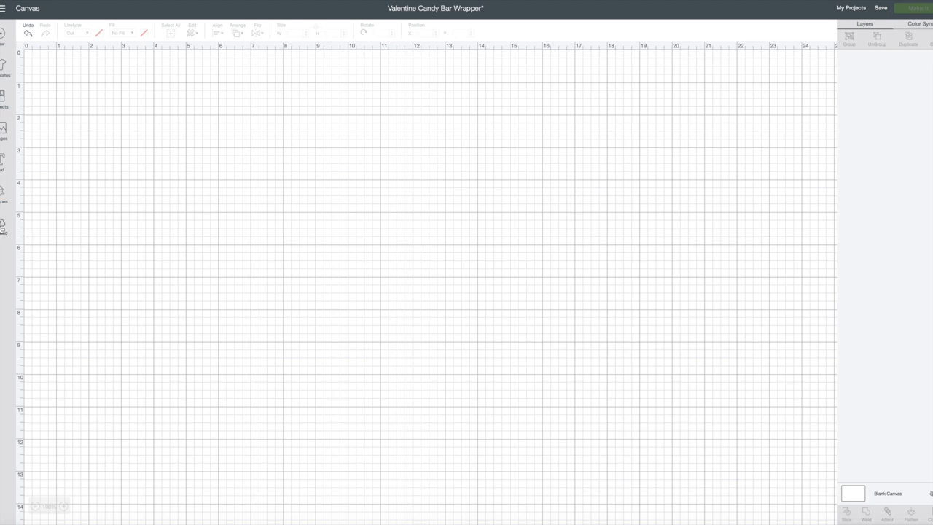
Insert the black wrapper rectangle and the scalloped sweetest label from recently uploaded images
left_click(3, 224)
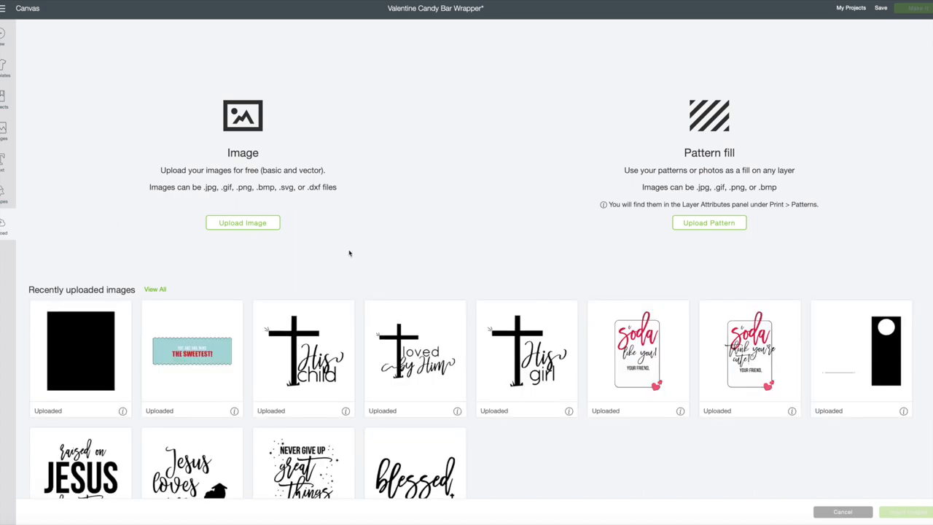
left_click(192, 350)
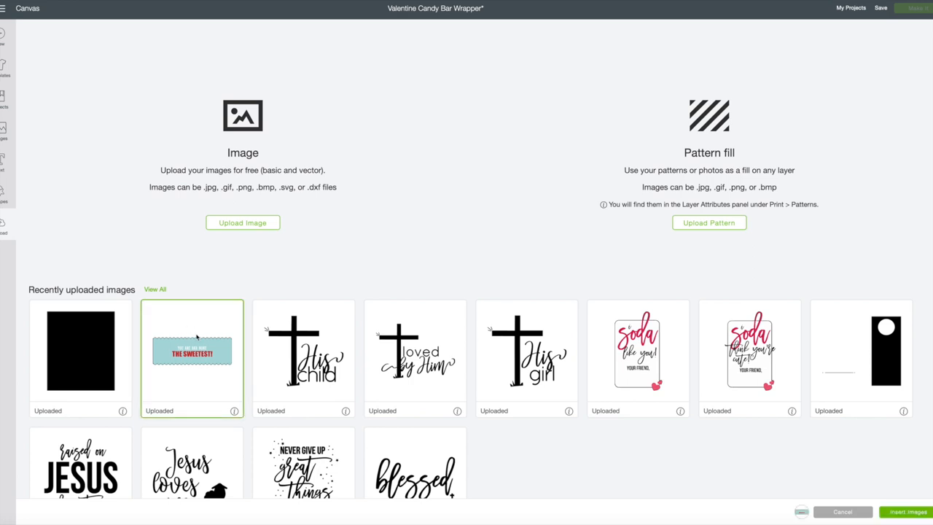
mouse_move(81, 337)
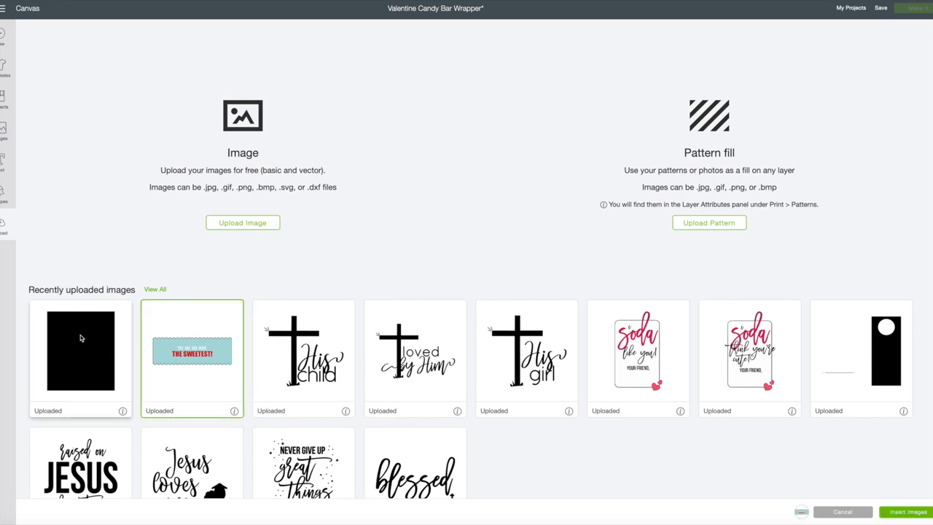
left_click(80, 350)
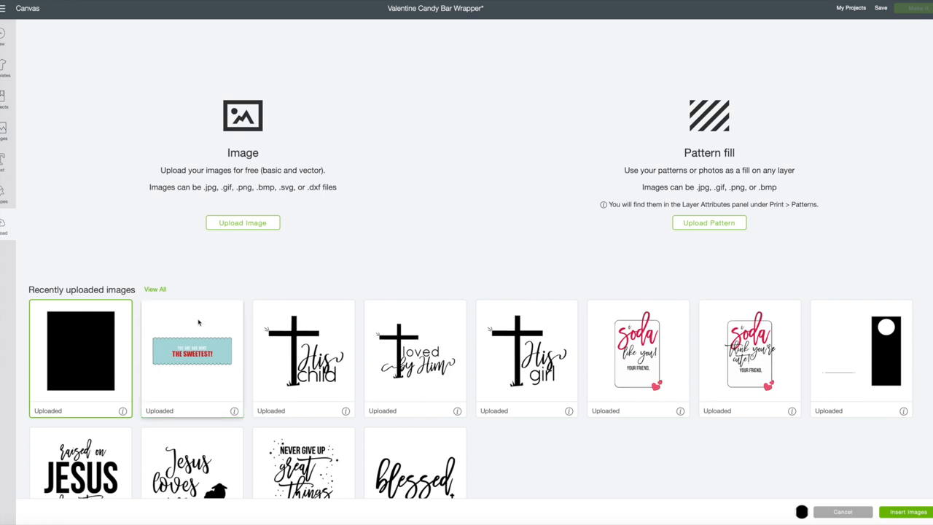
left_click(192, 350)
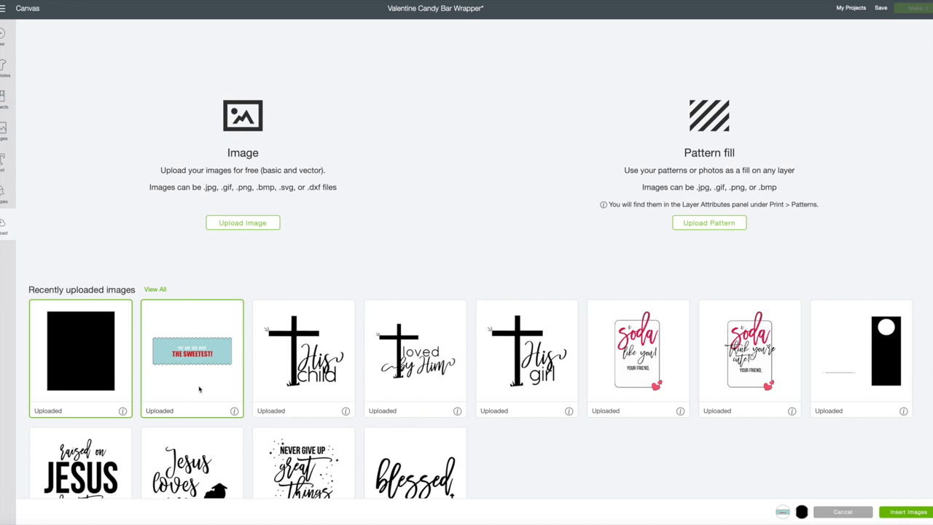
mouse_move(217, 334)
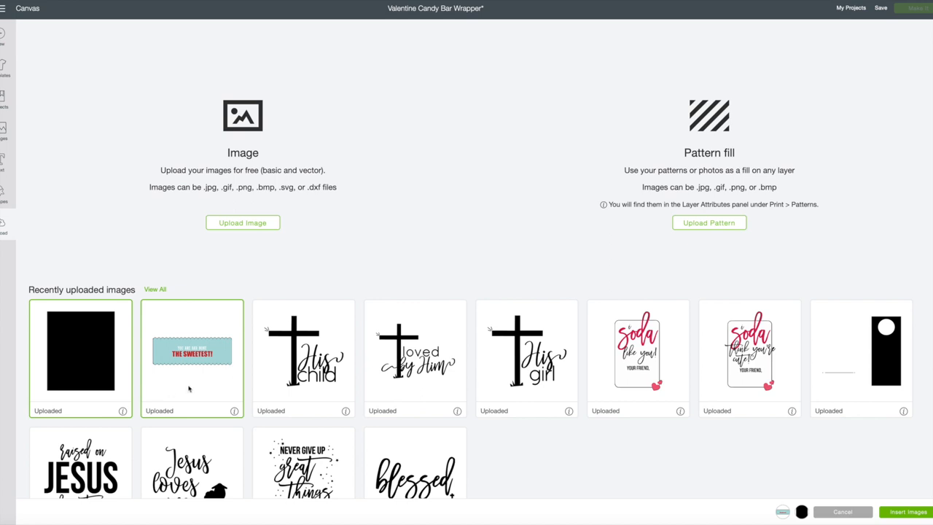
mouse_move(221, 348)
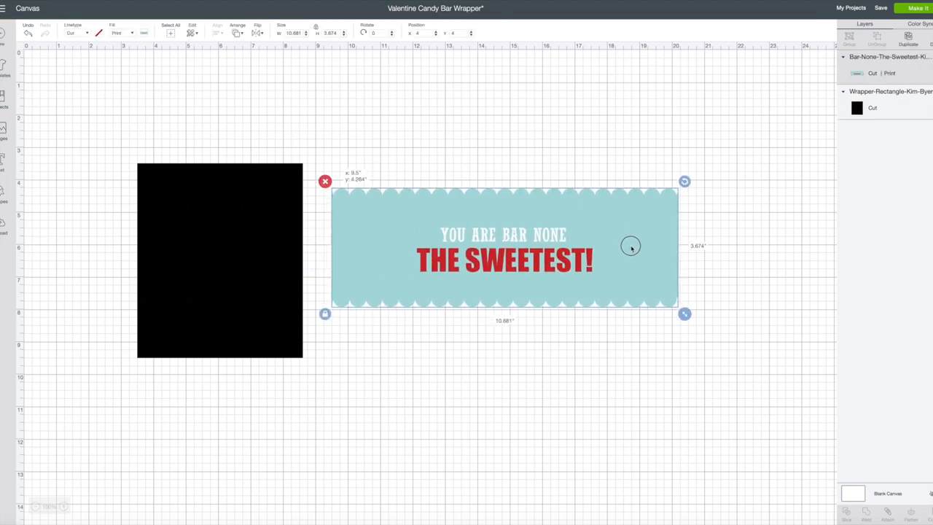
Place the black rectangle near the top-left and give it a width of 5.125
left_click(219, 260)
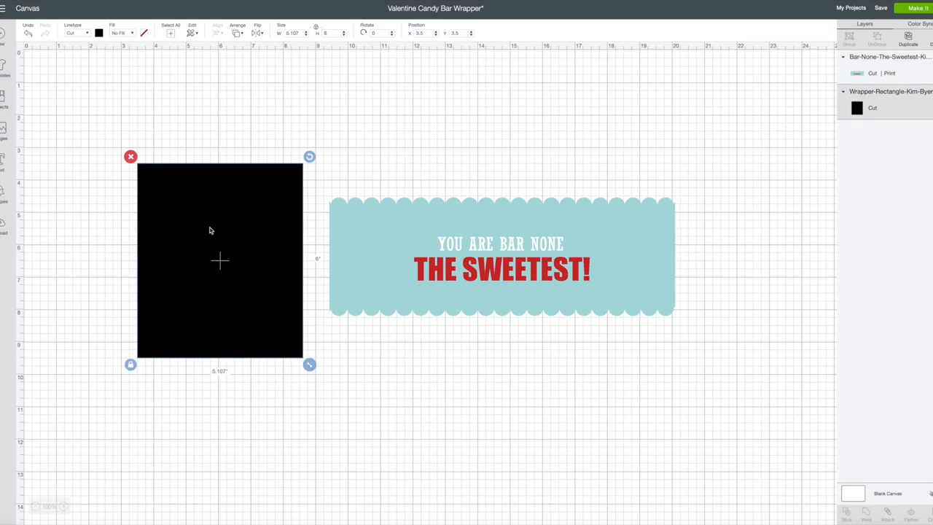
left_click_drag(219, 260, 113, 152)
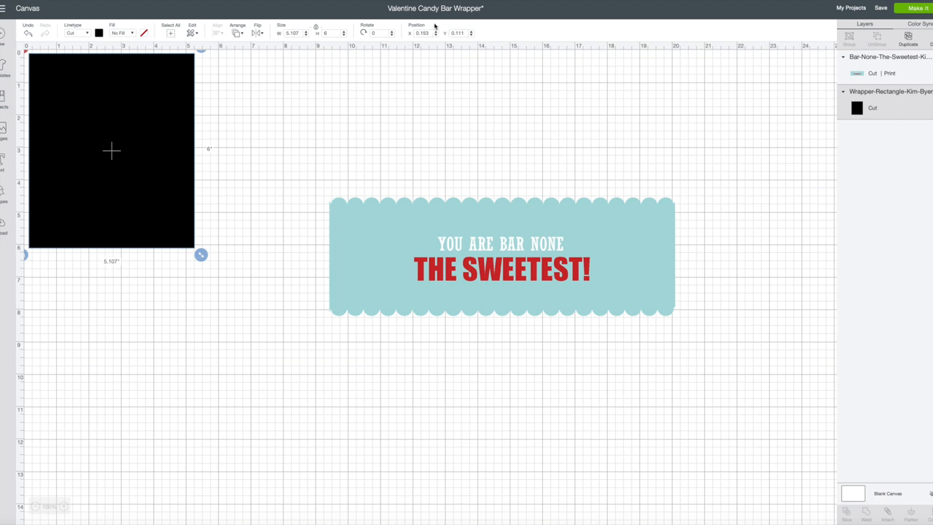
left_click_drag(111, 150, 169, 154)
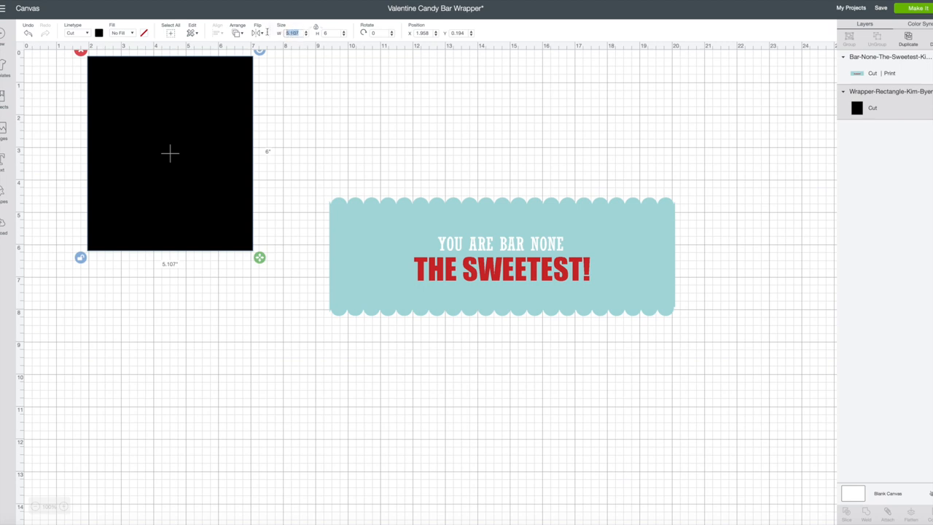
left_click(306, 31)
type("5.125")
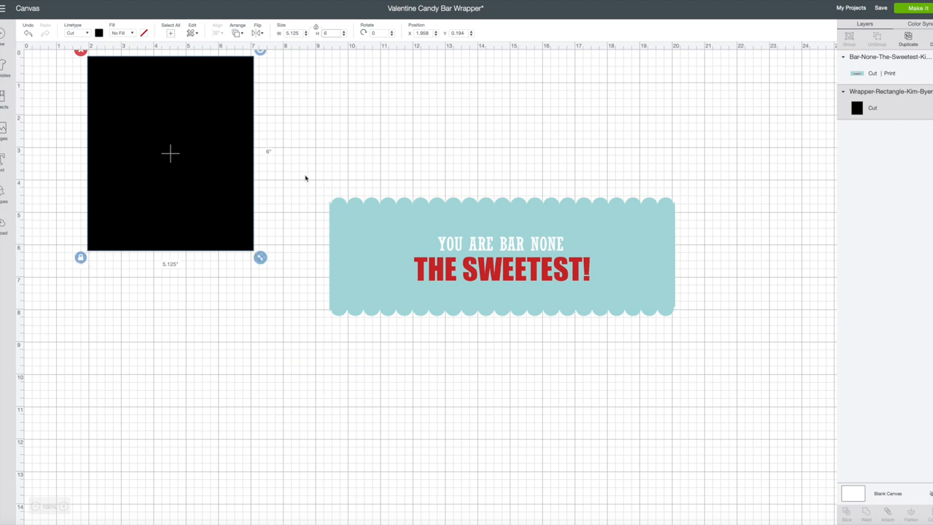
left_click_drag(171, 153, 136, 162)
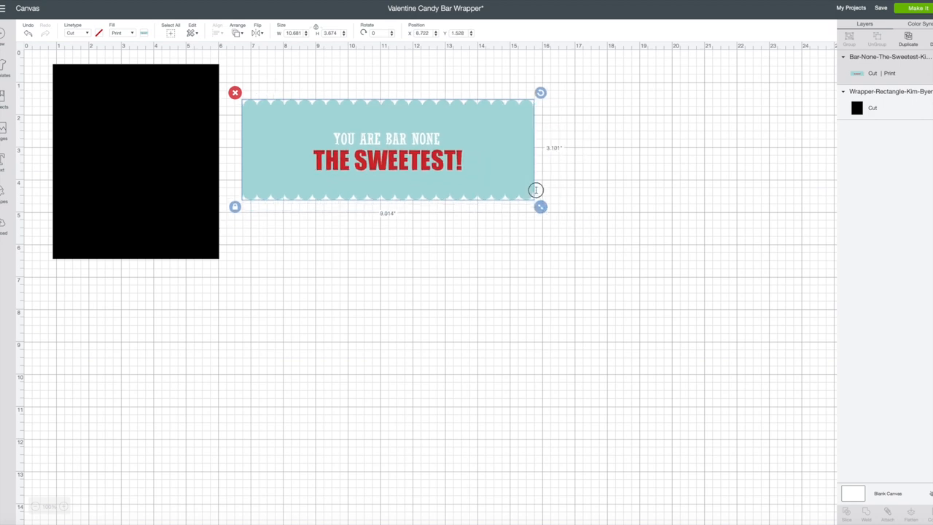
Scale the sweetest label down to the wrapper's width over the black rectangle
left_click_drag(386, 149, 193, 153)
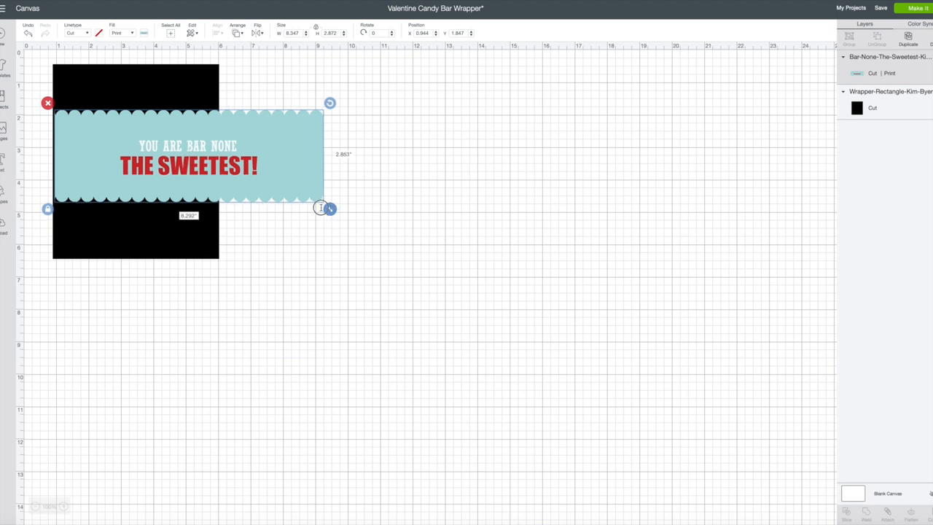
left_click_drag(330, 209, 224, 173)
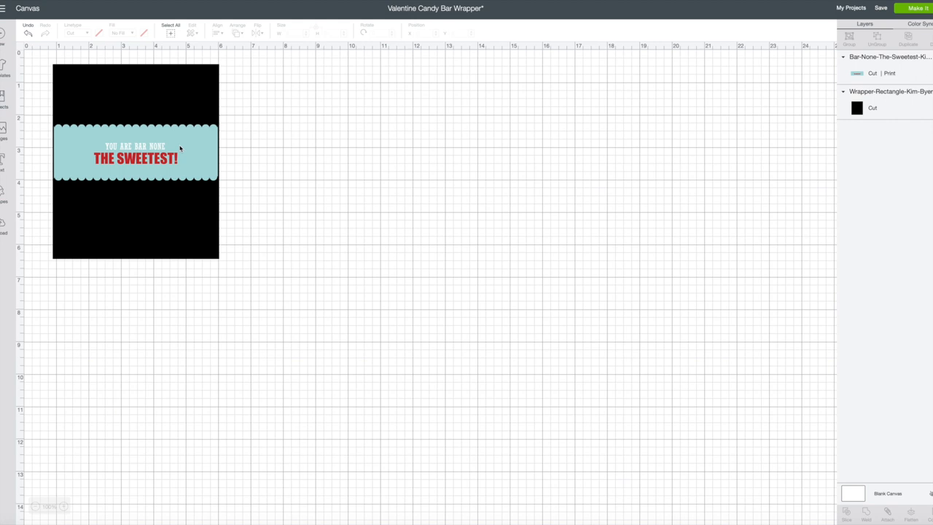
mouse_move(271, 156)
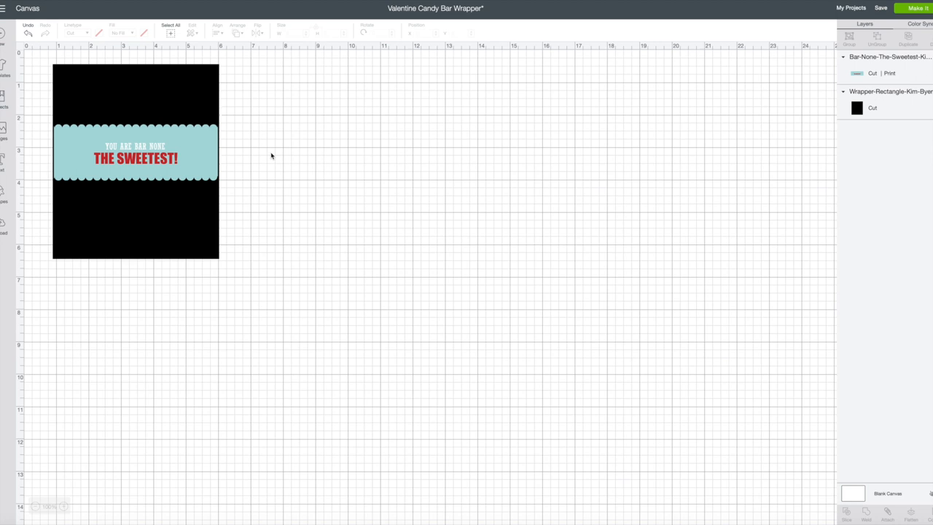
mouse_move(168, 197)
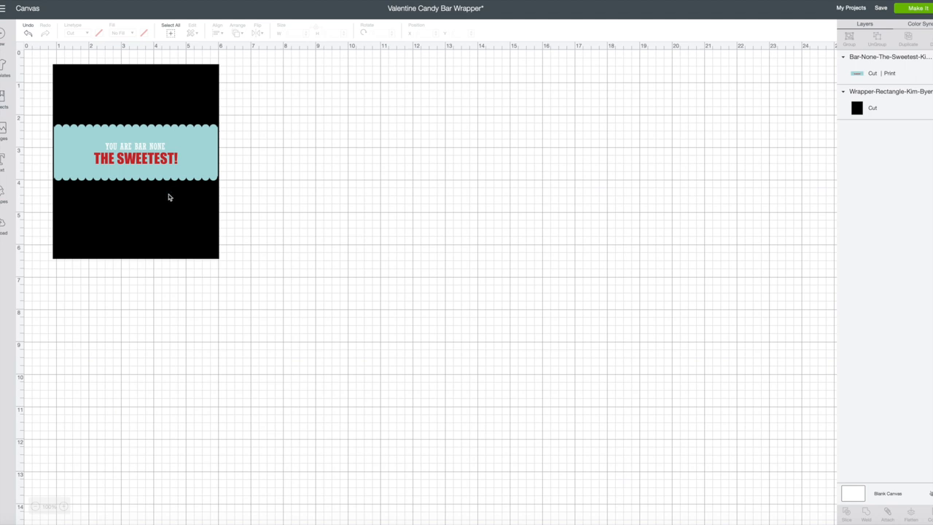
Keep the rectangle's line type as Cut and set its fill to Print
left_click(196, 85)
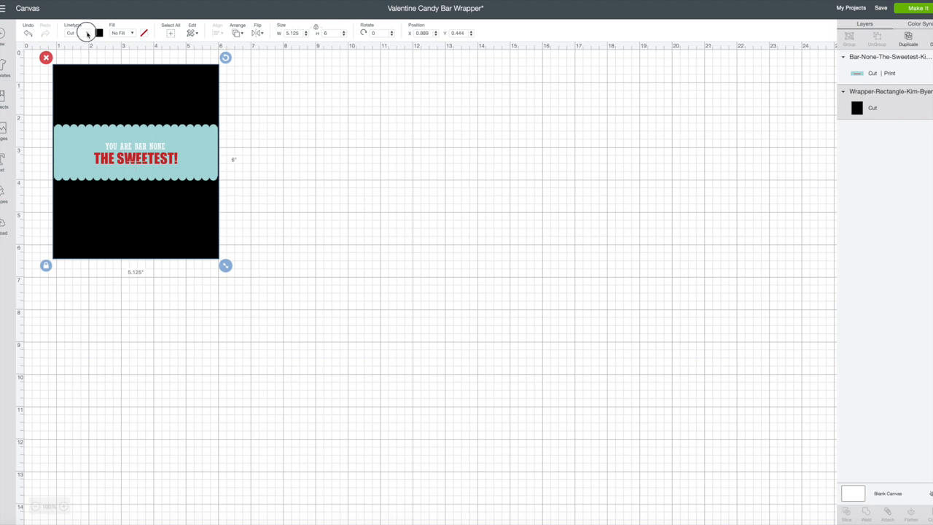
left_click(77, 33)
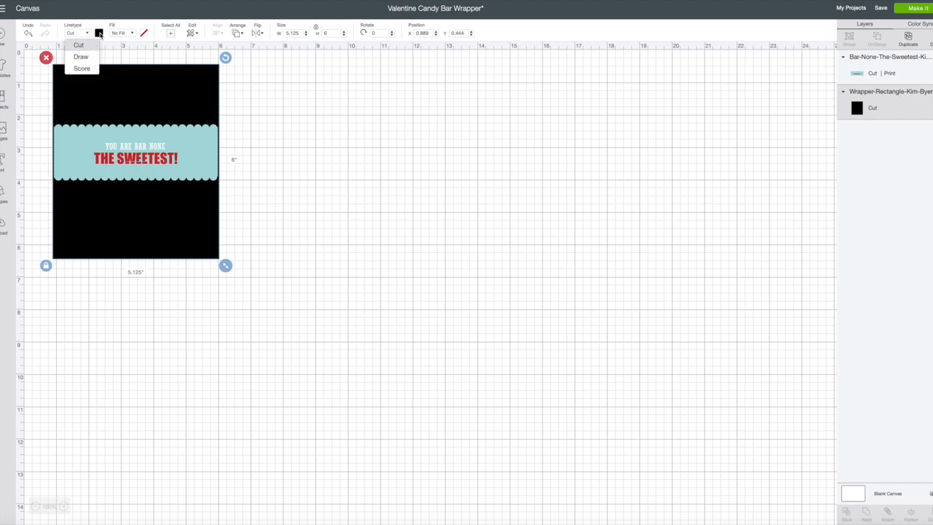
left_click(121, 33)
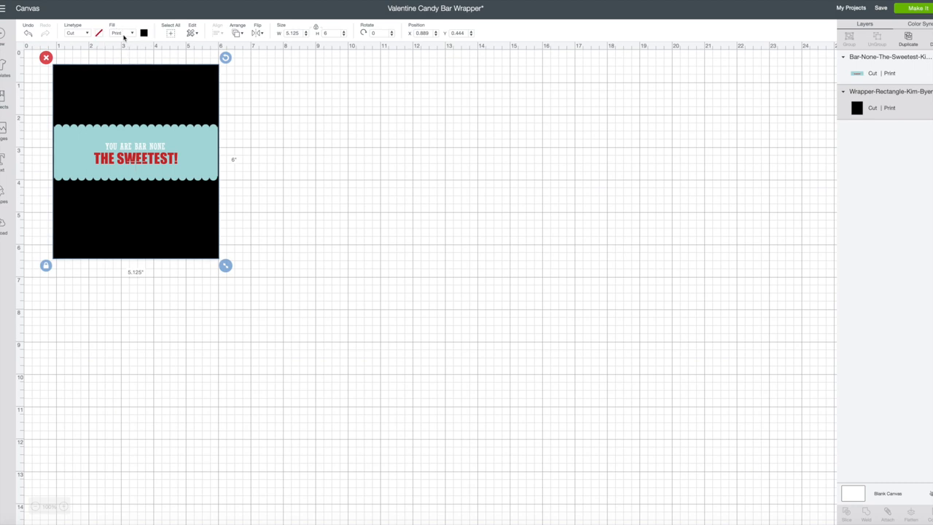
left_click(143, 33)
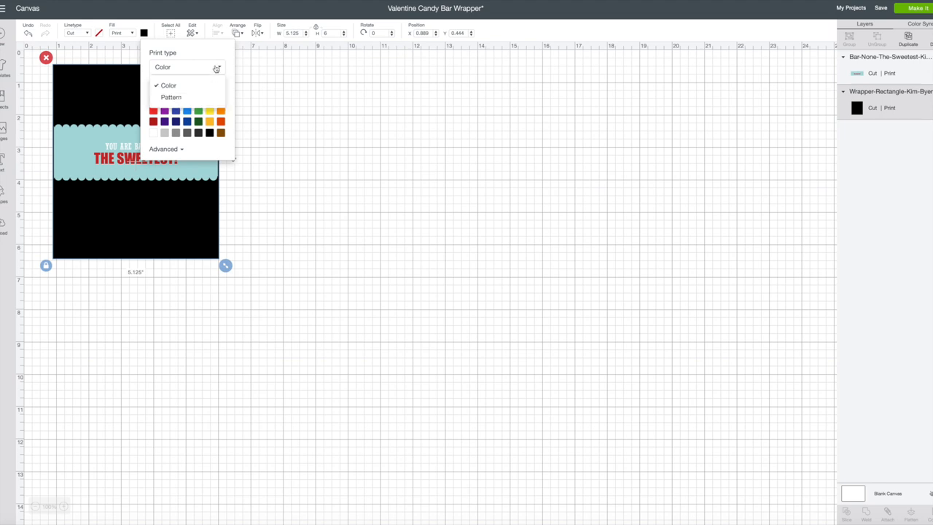
mouse_move(170, 97)
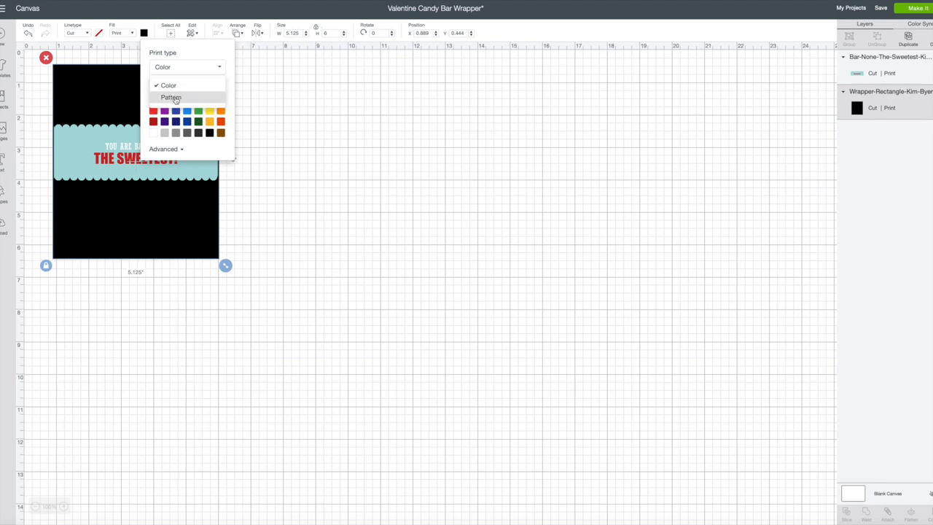
Switch the print fill to Pattern, filter to red and apply a red gingham
left_click(171, 97)
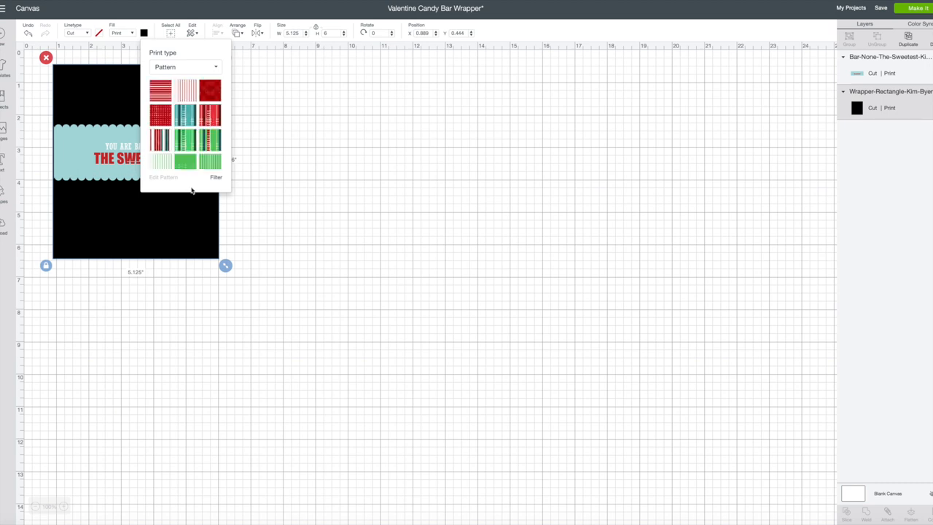
left_click(216, 178)
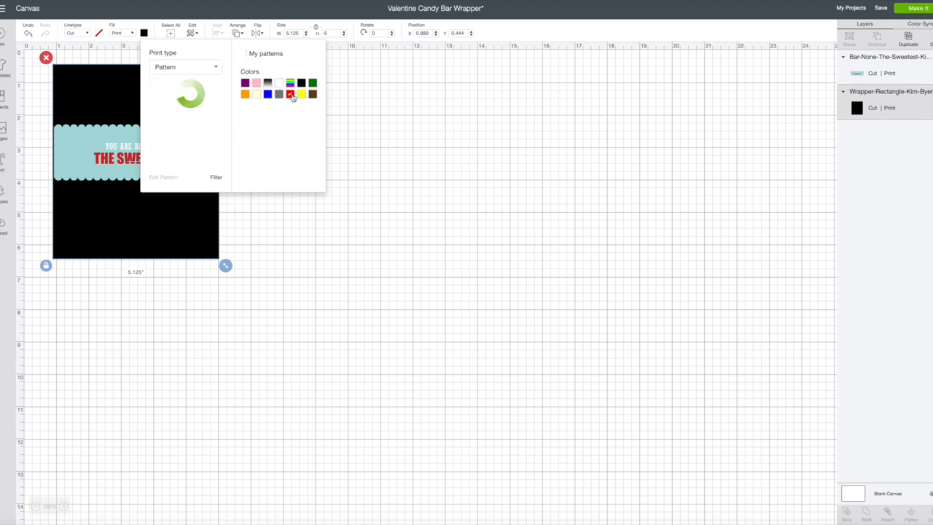
left_click(292, 95)
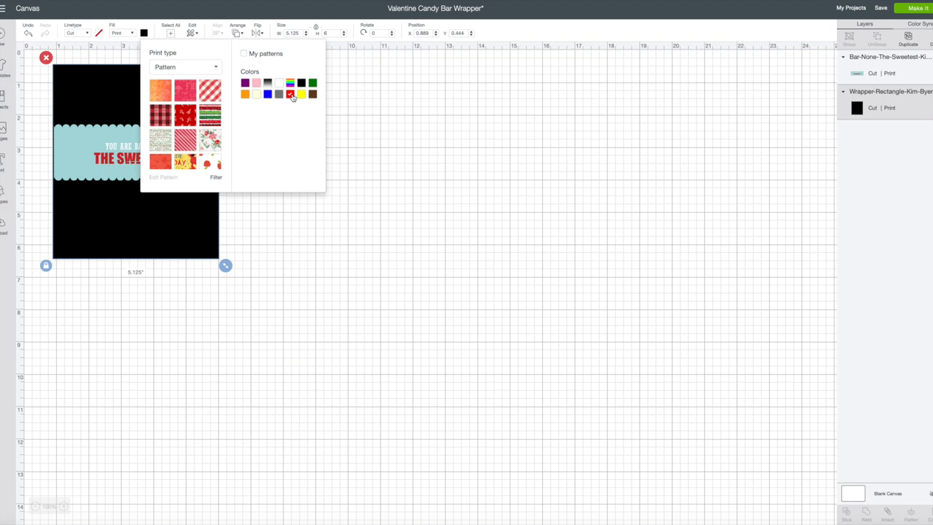
scroll("down", 3)
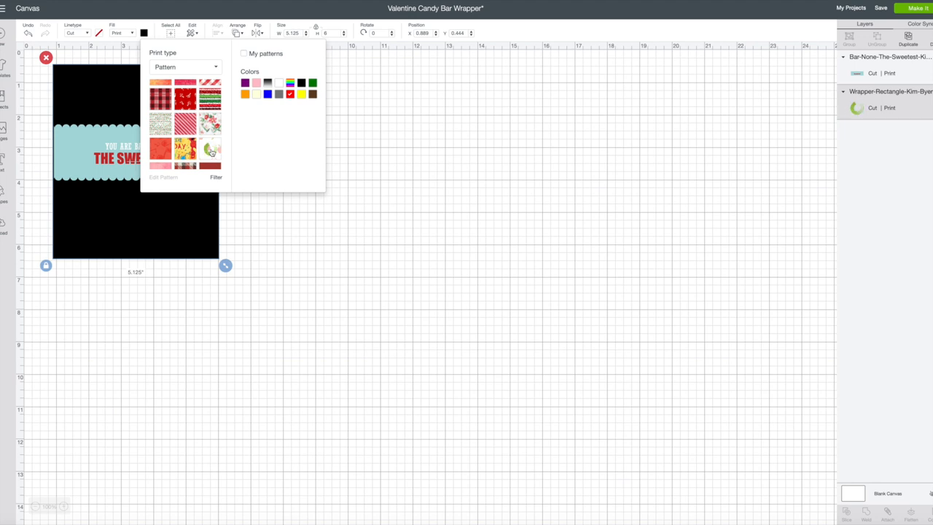
left_click(210, 149)
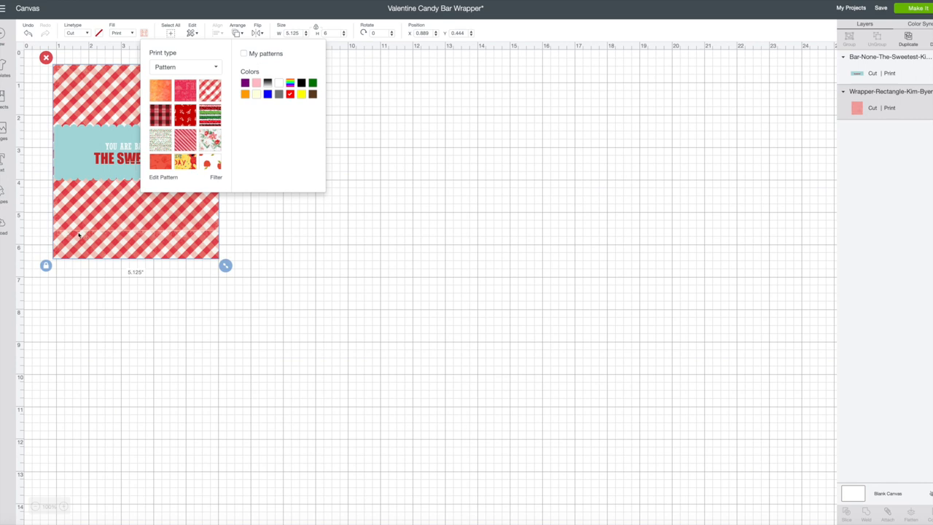
mouse_move(158, 237)
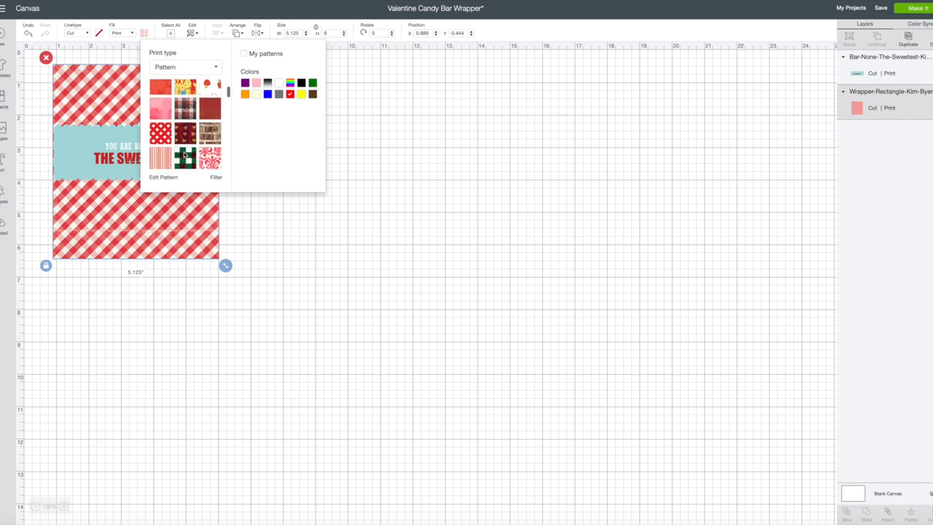
Replace it with the red-and-teal gingham pattern further down the list
scroll("down", 3)
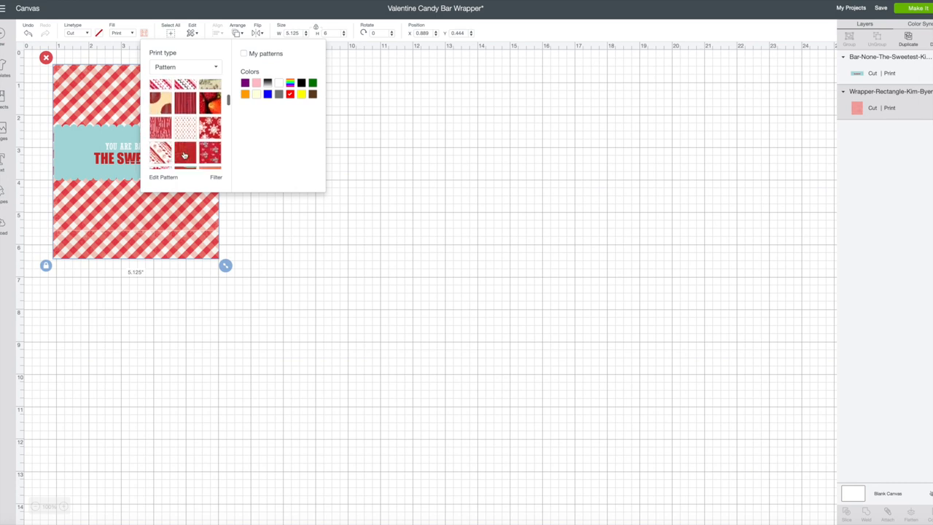
scroll("down", 3)
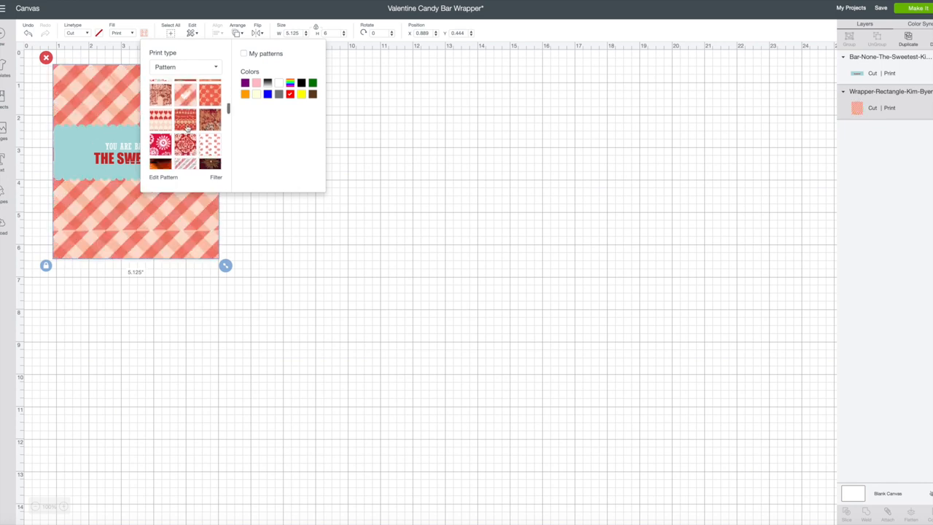
scroll("down", 3)
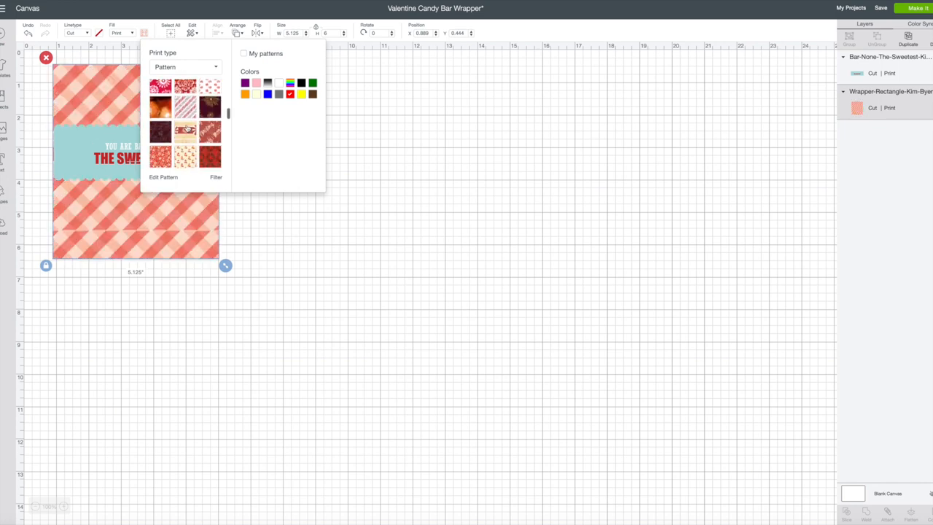
scroll("down", 3)
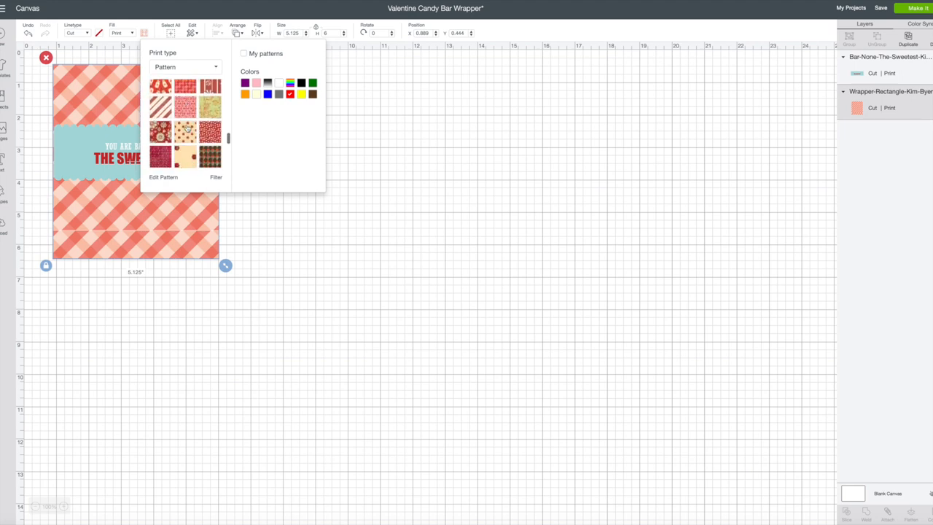
scroll("down", 3)
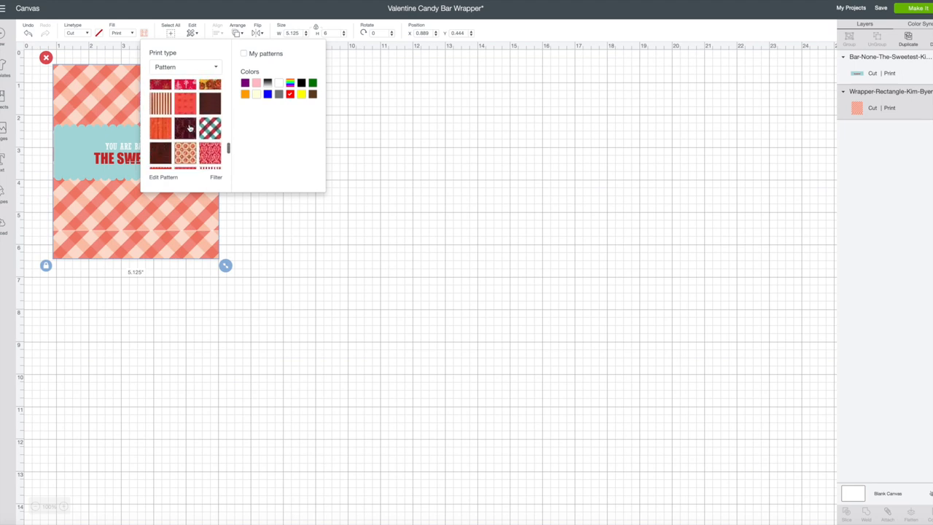
left_click(210, 128)
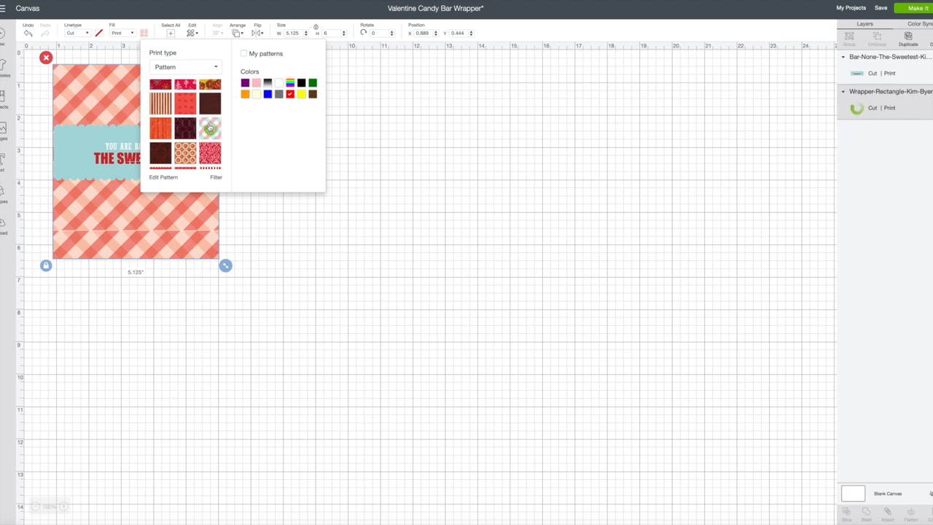
left_click(209, 128)
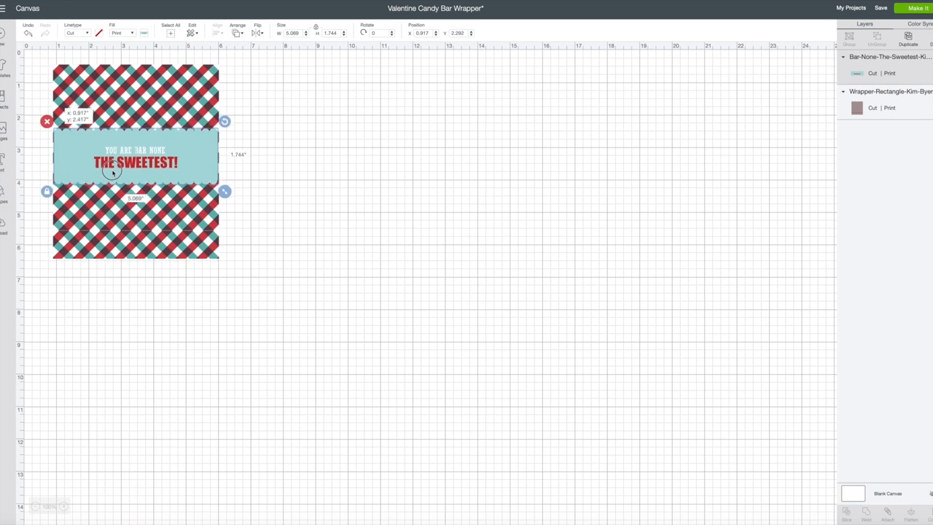
Move the sweetest label slightly lower across the gingham wrapper
left_click_drag(135, 157, 135, 167)
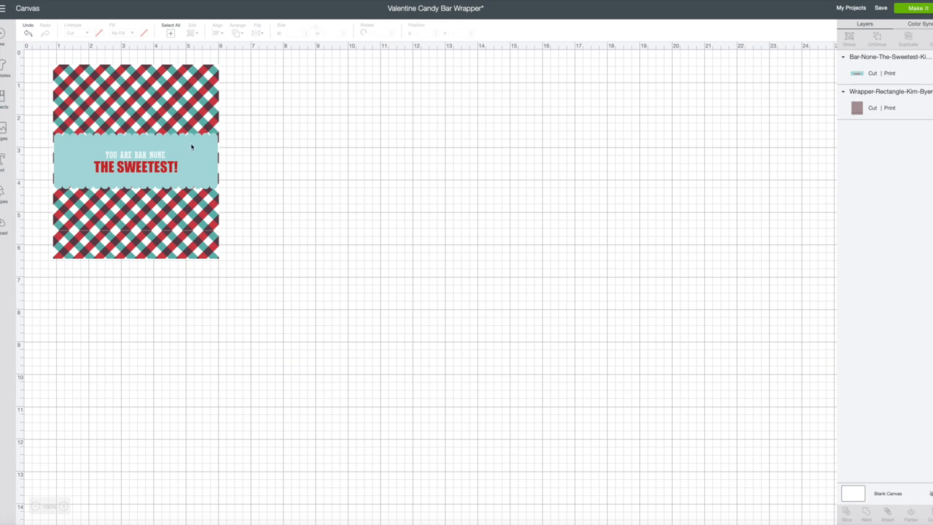
mouse_move(173, 115)
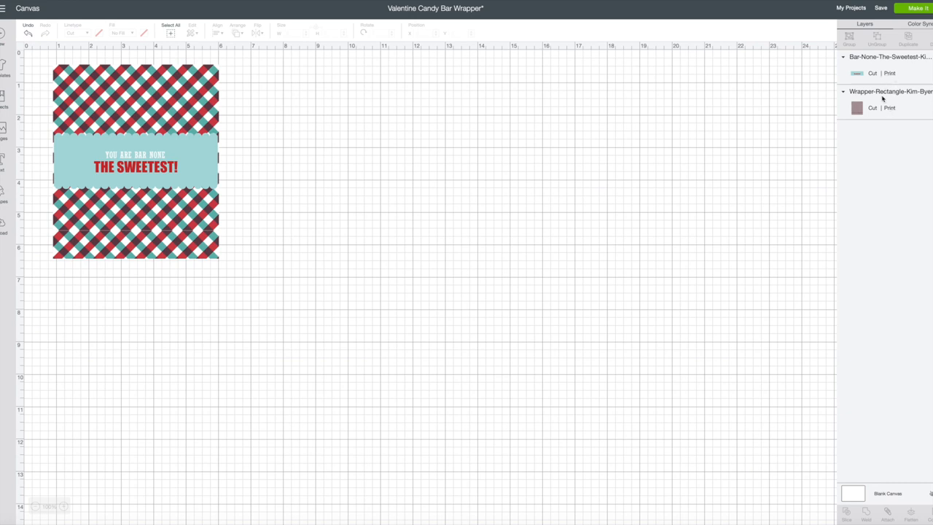
mouse_move(563, 153)
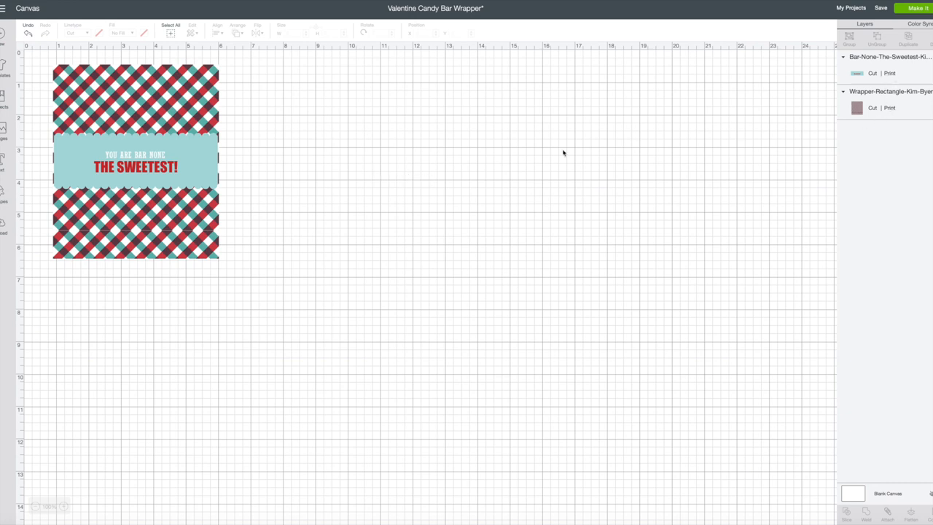
mouse_move(583, 150)
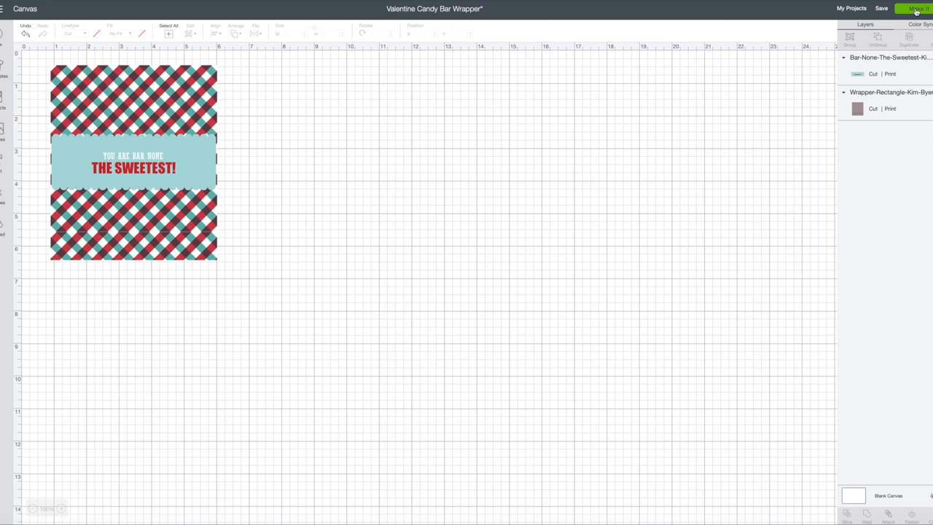
Start Make It, leave project copies at 1 and continue past the mat preview
left_click(917, 8)
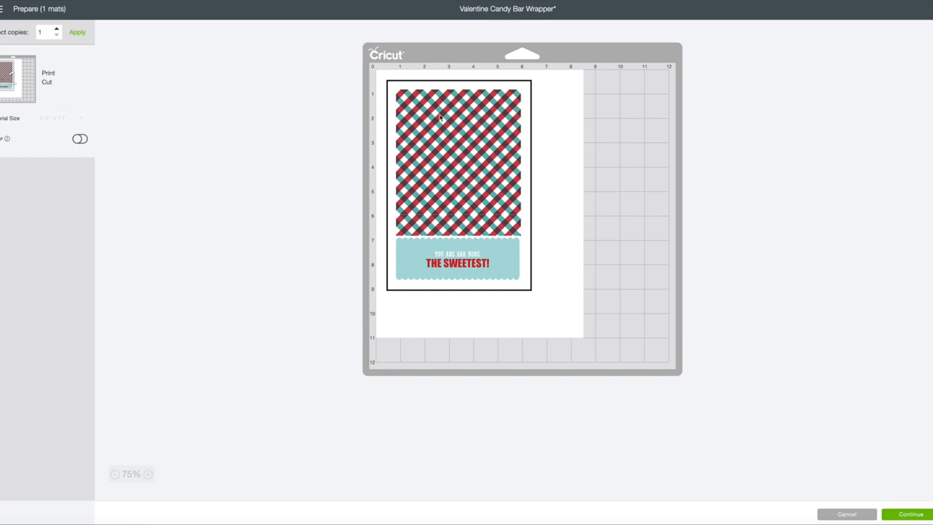
mouse_move(406, 189)
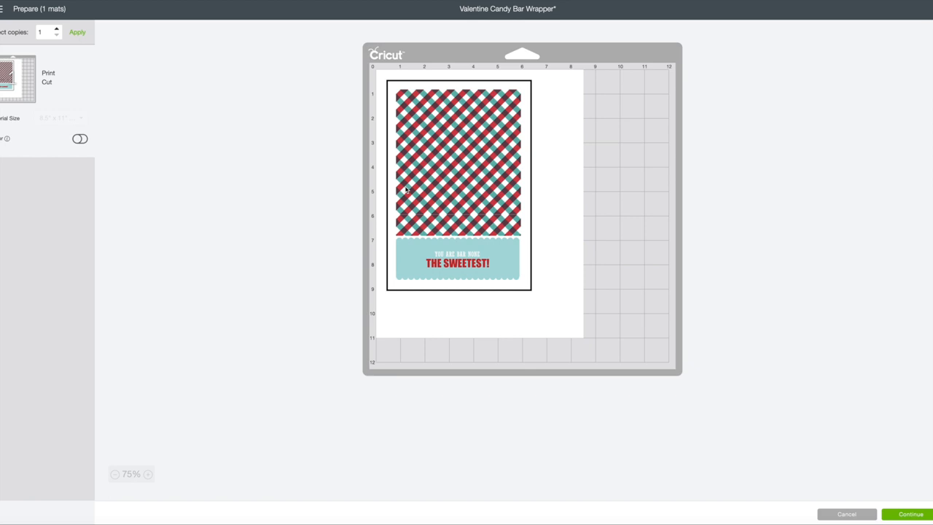
mouse_move(88, 96)
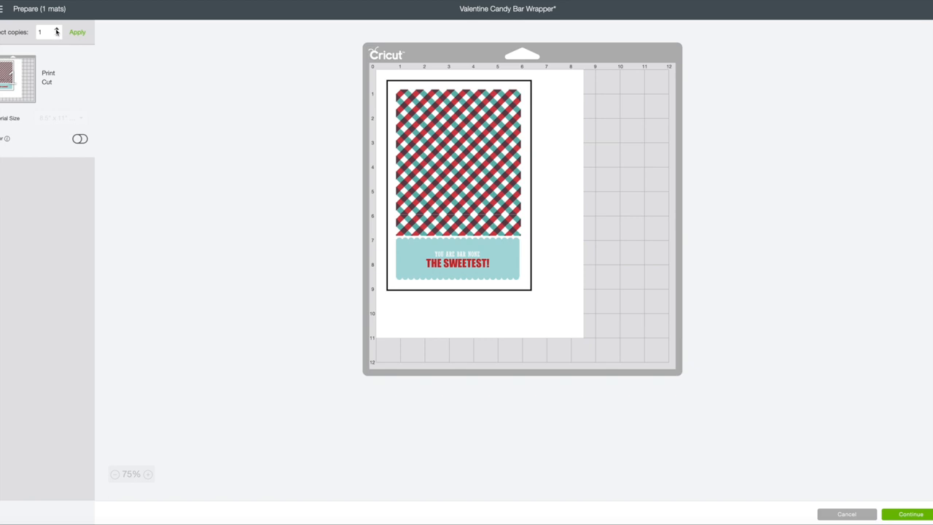
left_click(56, 30)
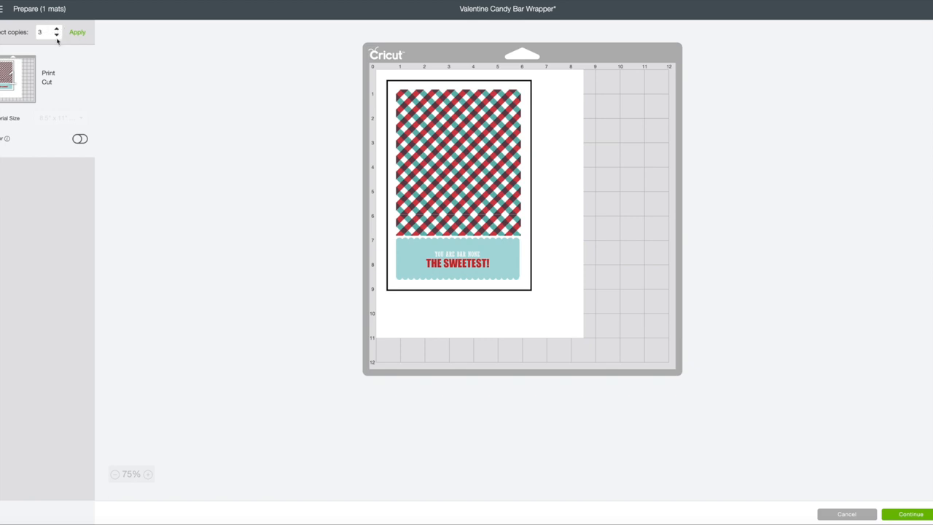
left_click(57, 34)
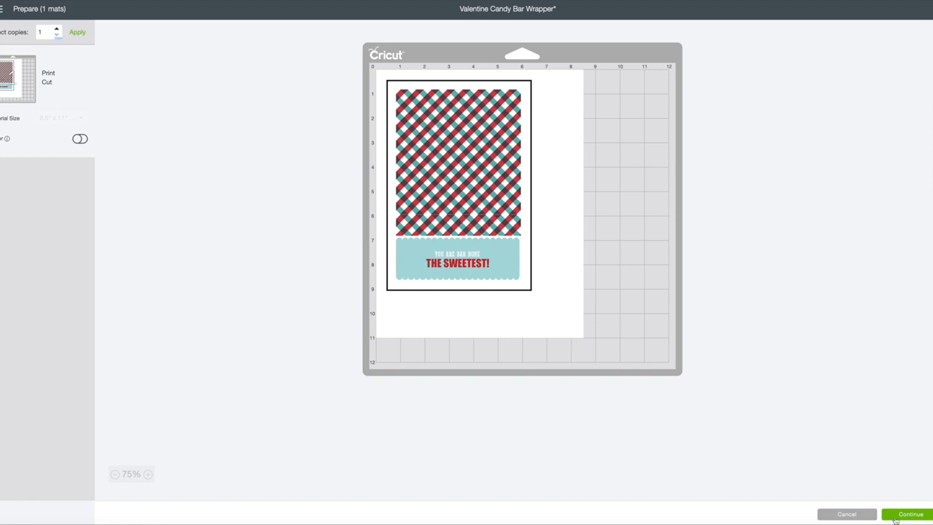
left_click(910, 514)
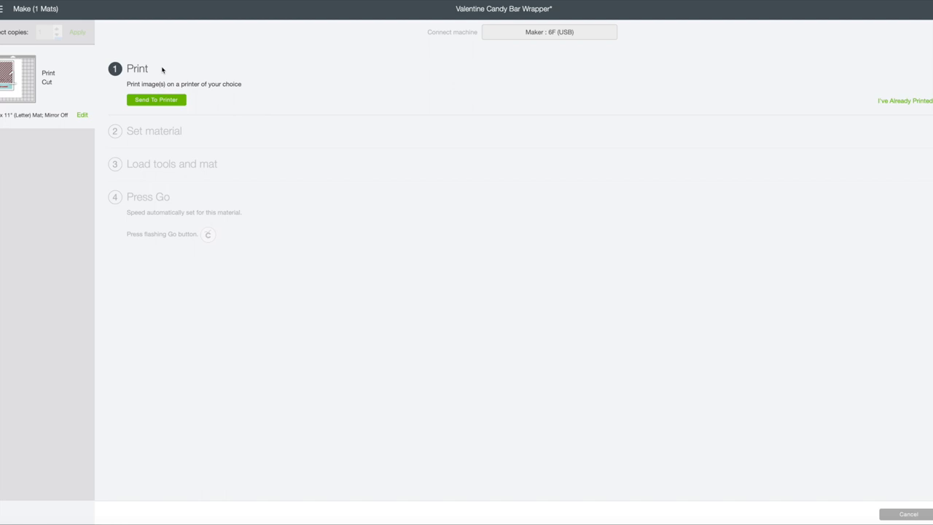
mouse_move(164, 104)
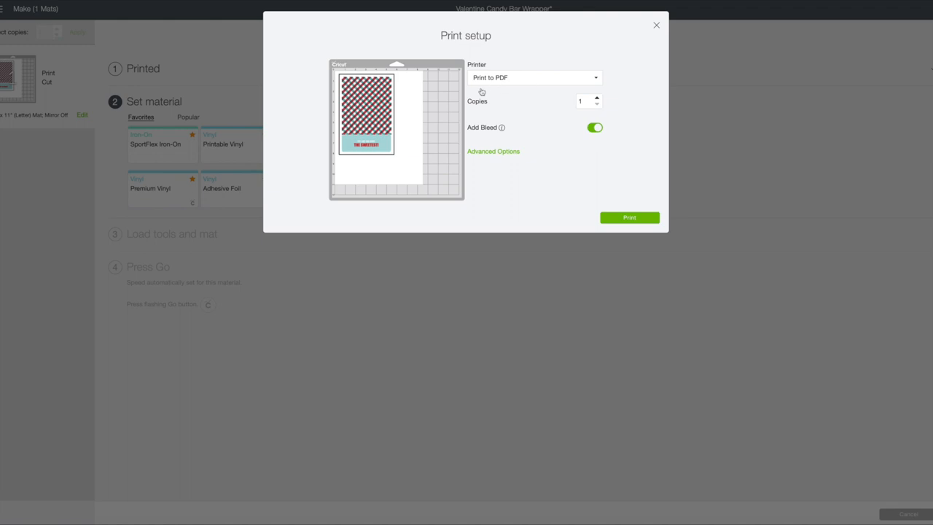
mouse_move(492, 136)
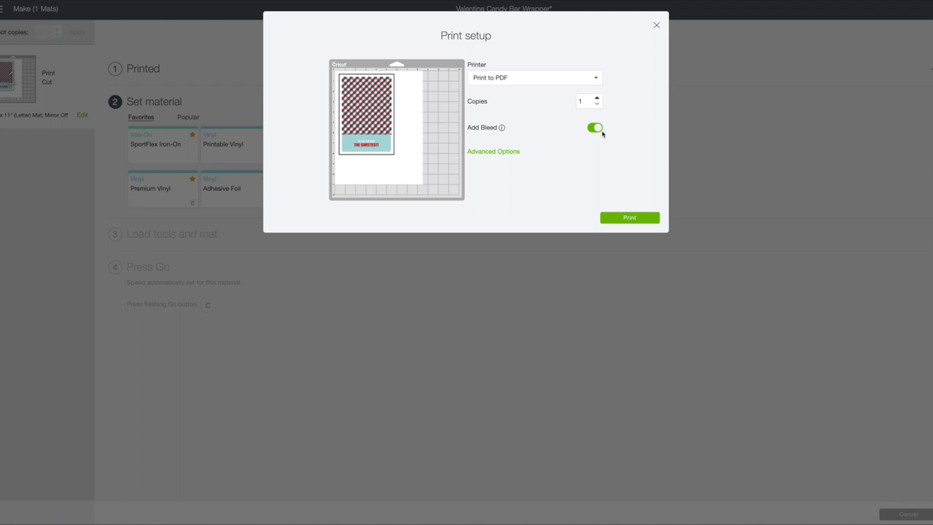
mouse_move(622, 221)
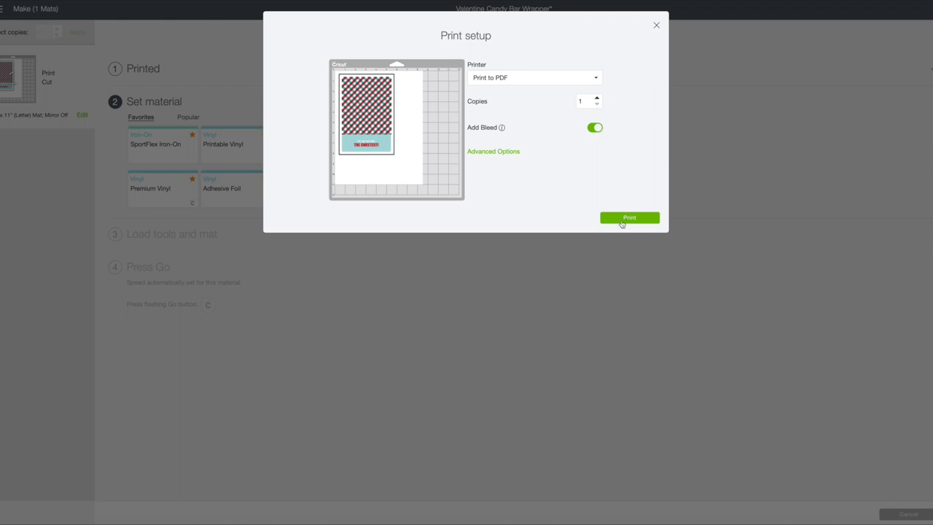
Print the wrapper sheet and confirm in the system print dialog
left_click(629, 217)
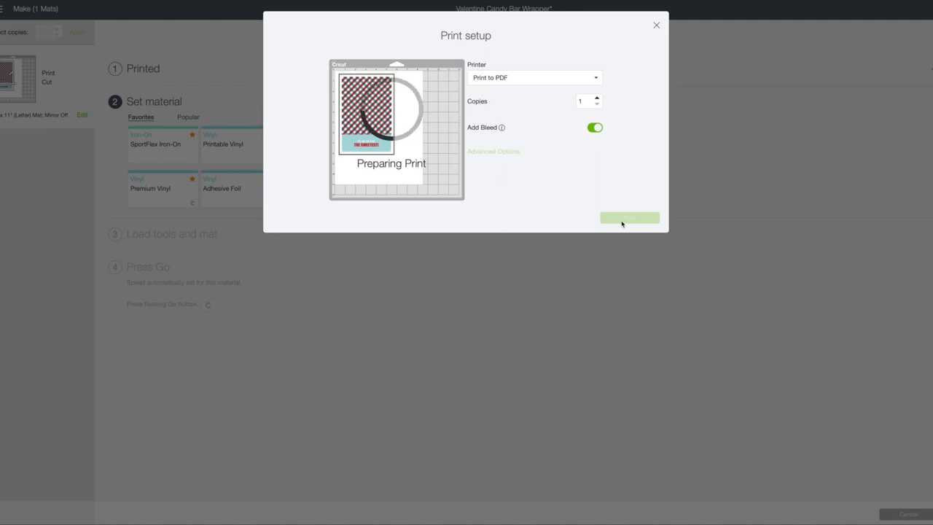
left_click(629, 217)
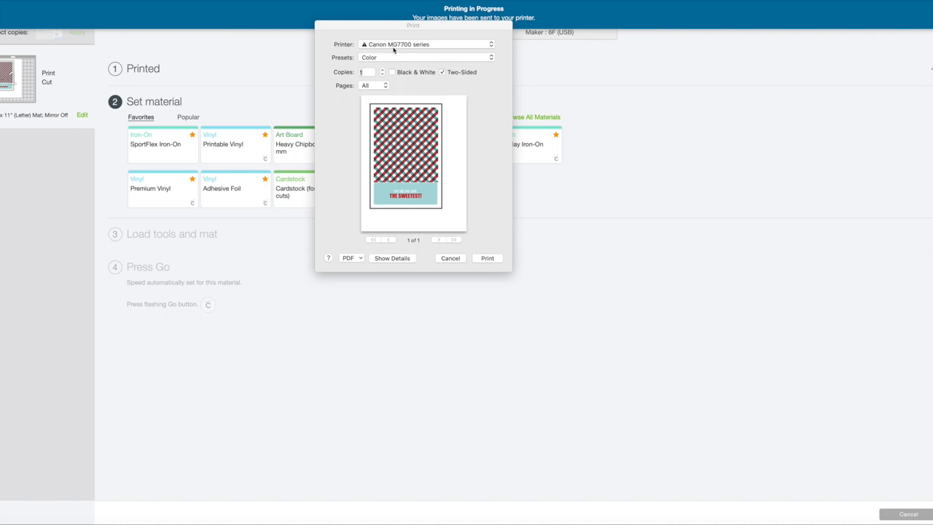
mouse_move(338, 168)
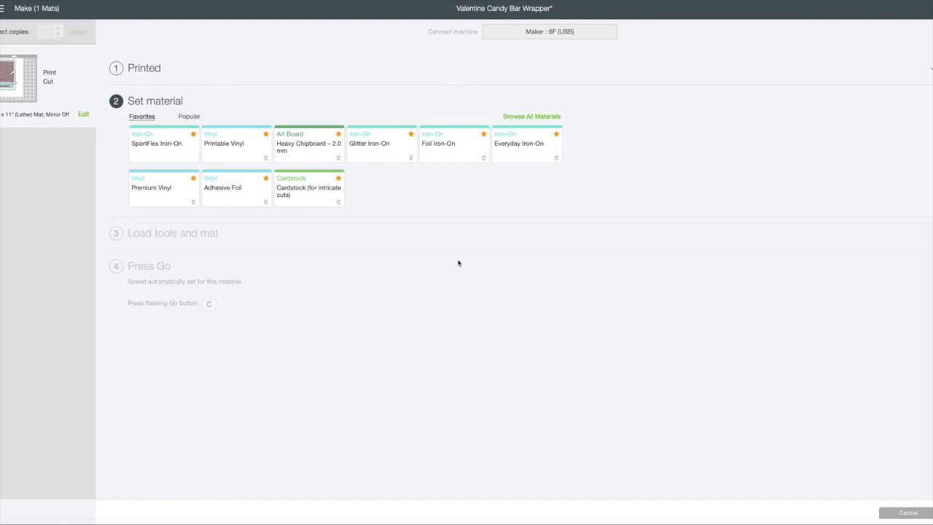
mouse_move(225, 119)
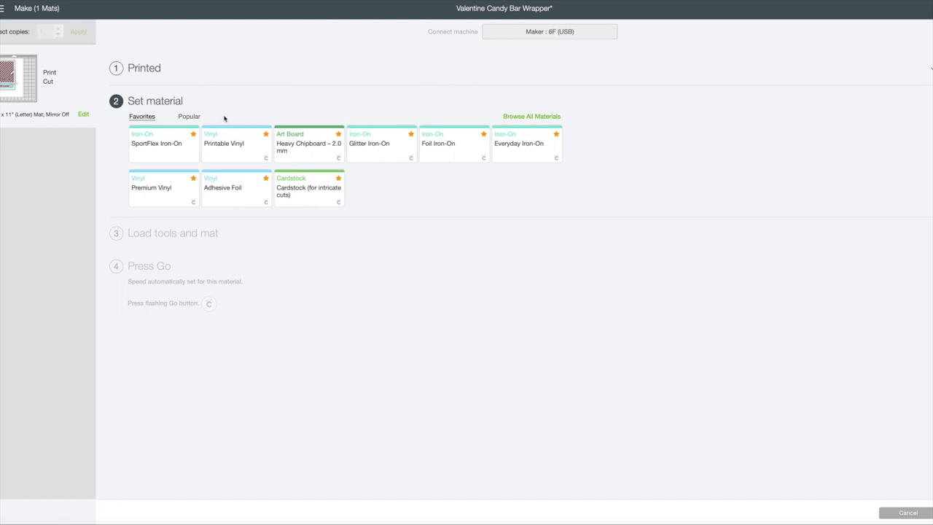
mouse_move(281, 129)
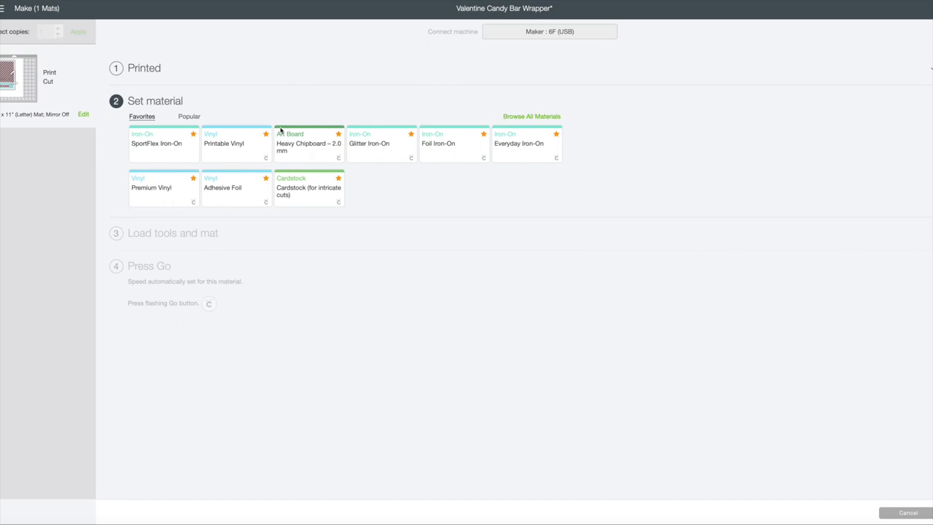
mouse_move(314, 190)
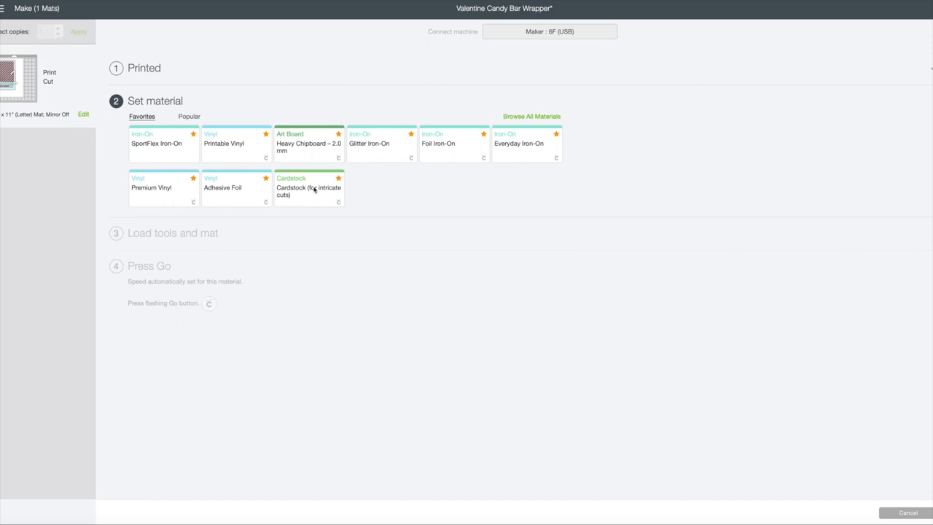
mouse_move(310, 191)
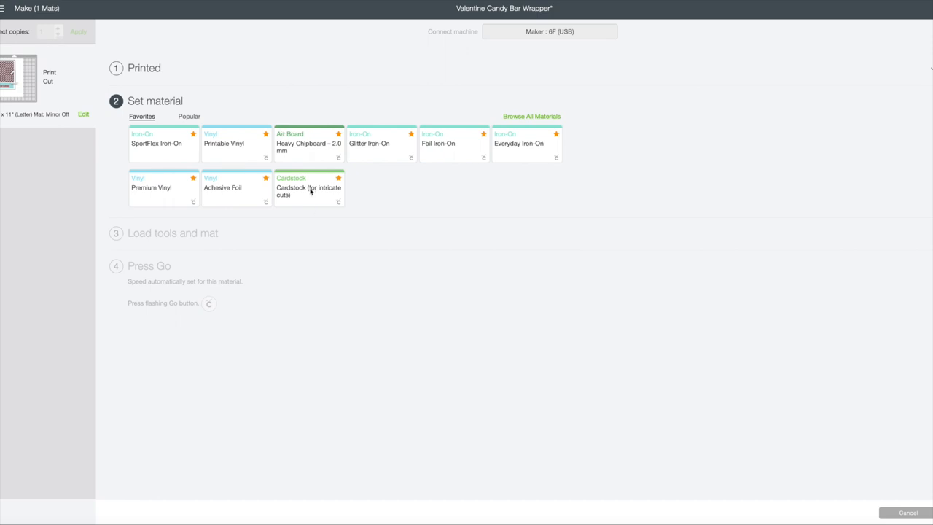
mouse_move(336, 187)
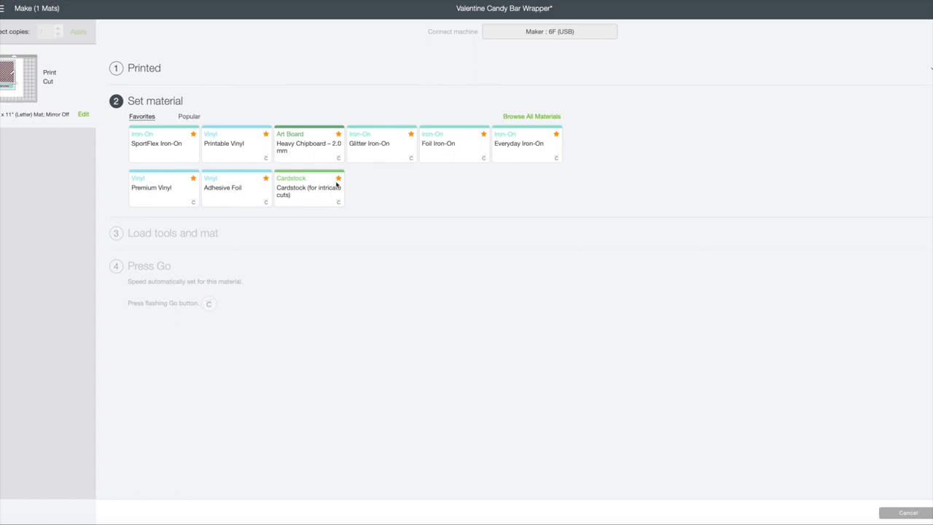
mouse_move(315, 187)
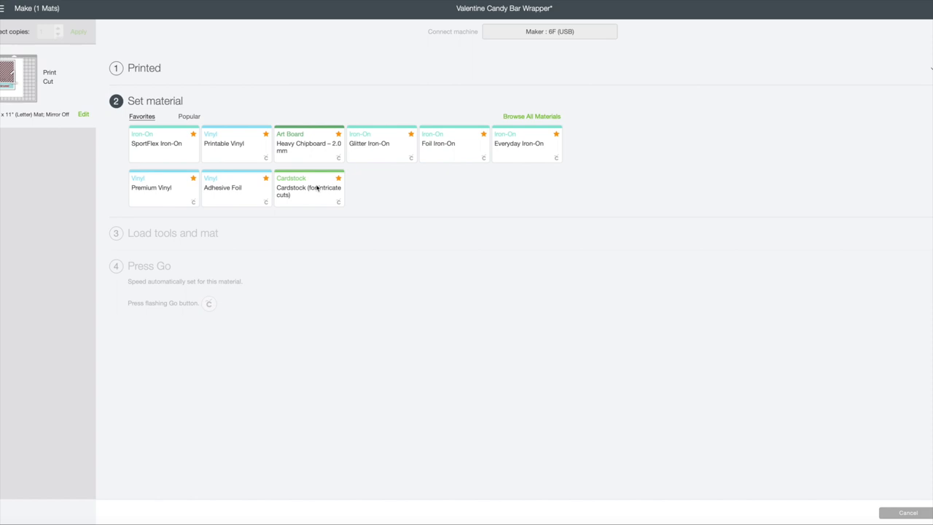
mouse_move(391, 172)
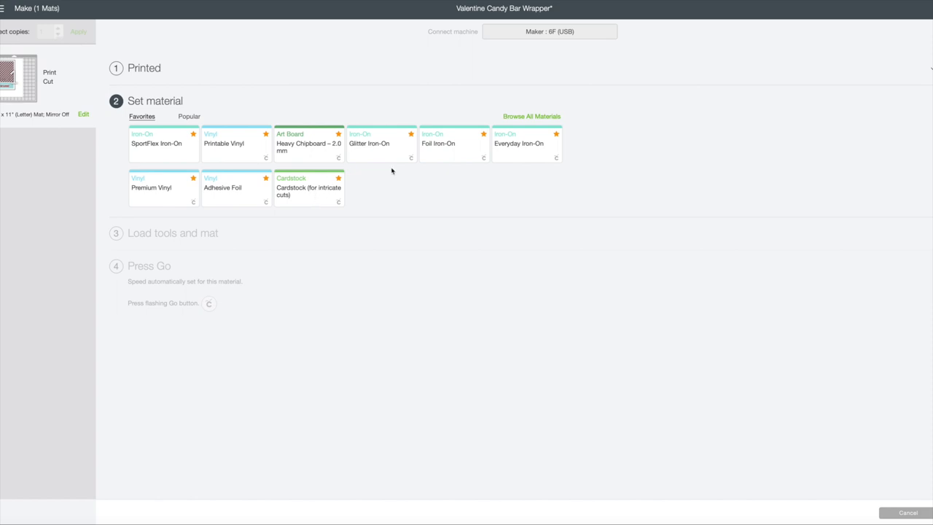
mouse_move(526, 121)
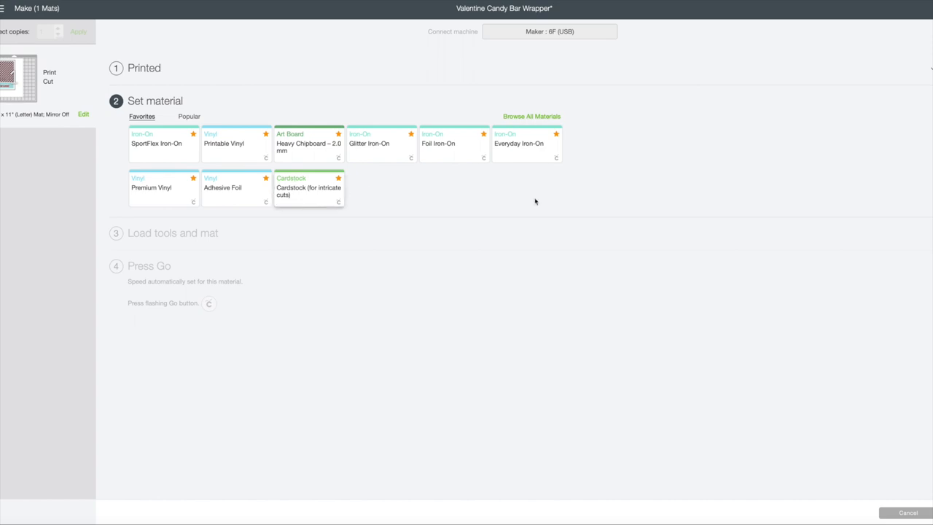
mouse_move(303, 192)
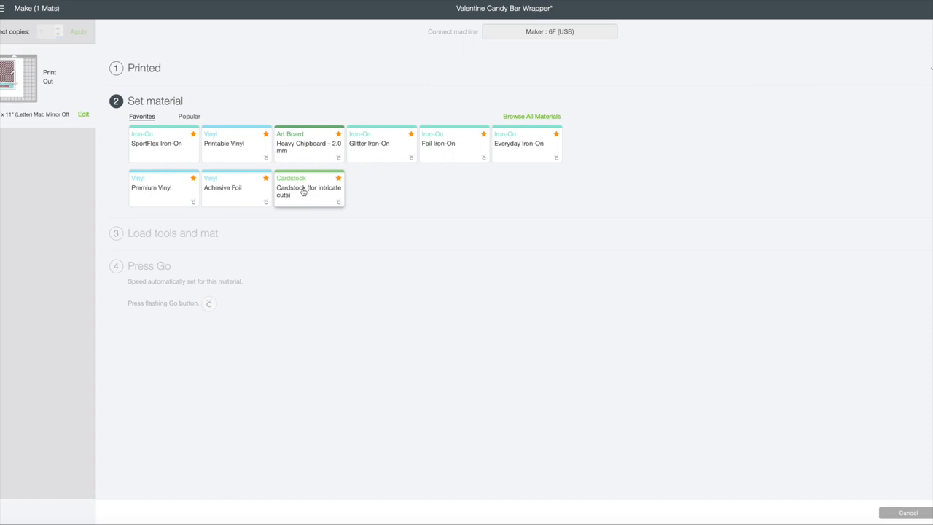
Choose Cardstock (for intricate cuts) from the Favorites materials
left_click(308, 187)
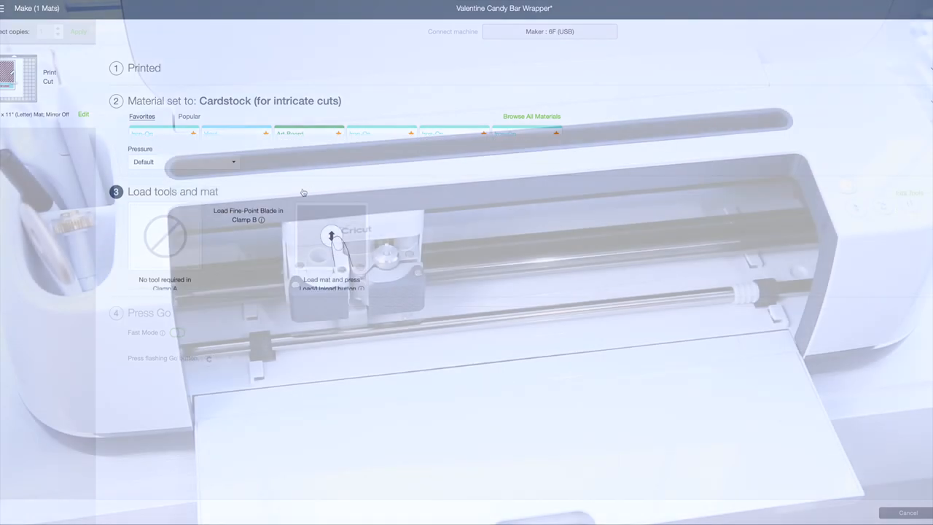